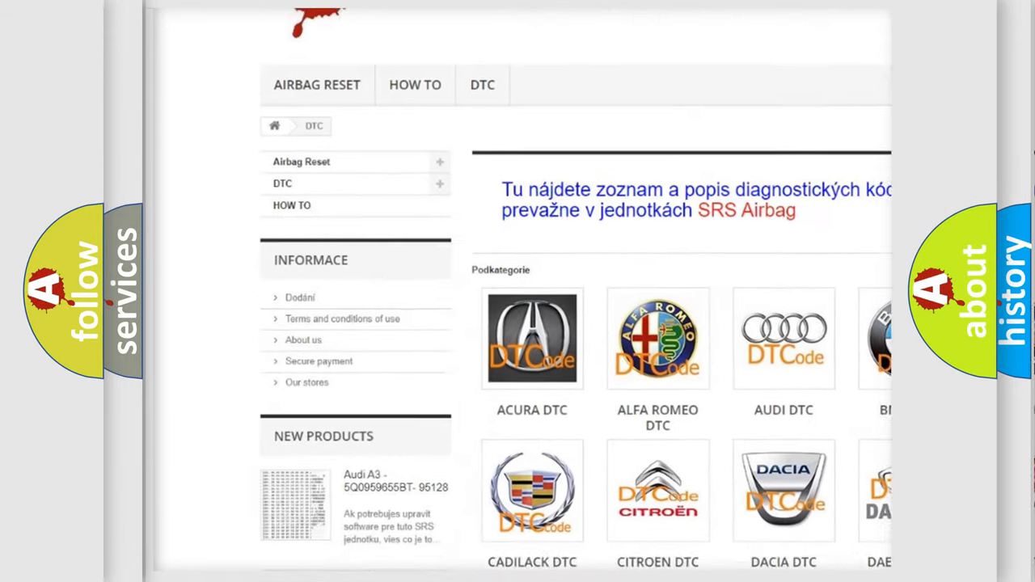
pyautogui.scroll(-3)
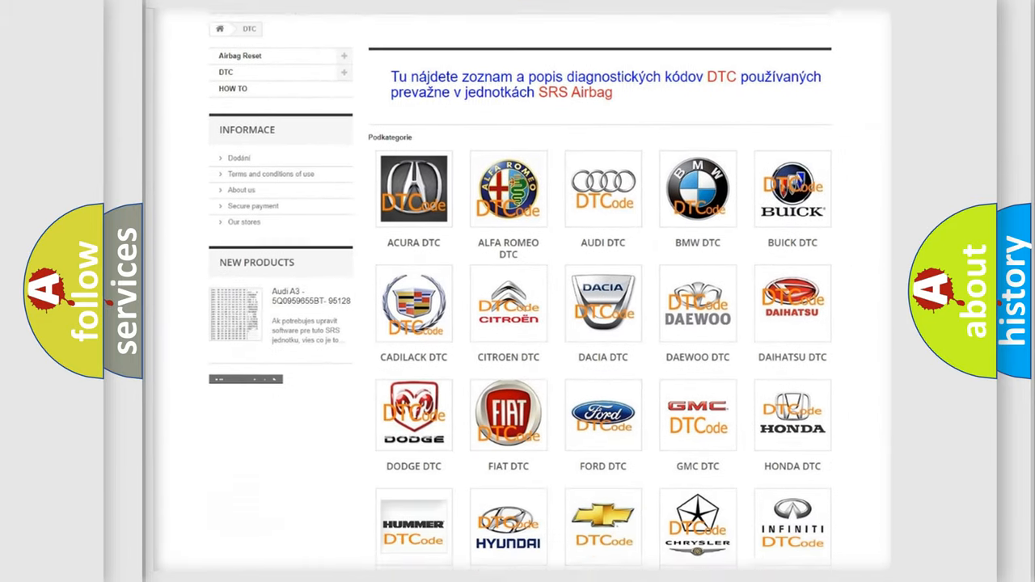
pyautogui.scroll(-3)
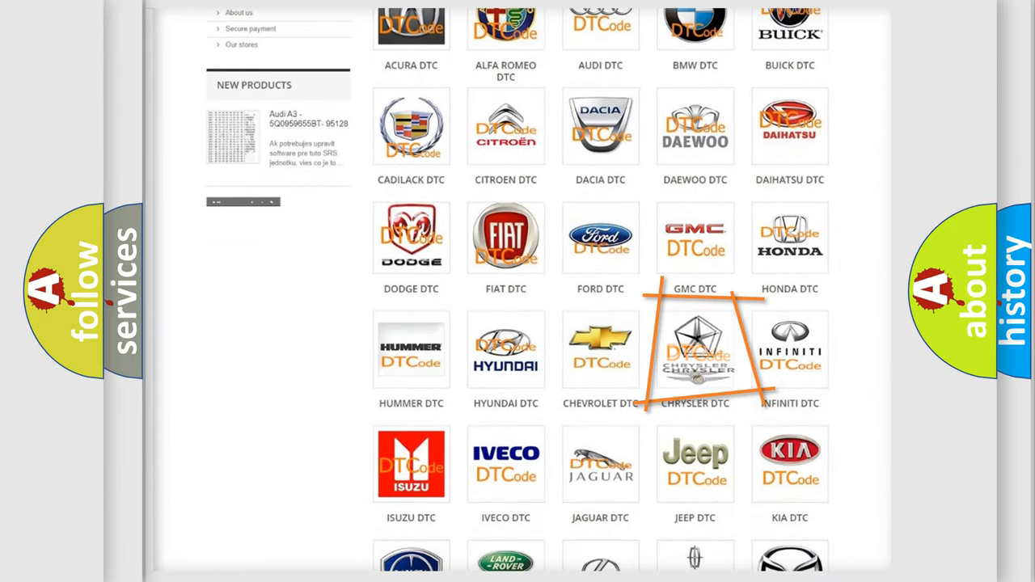